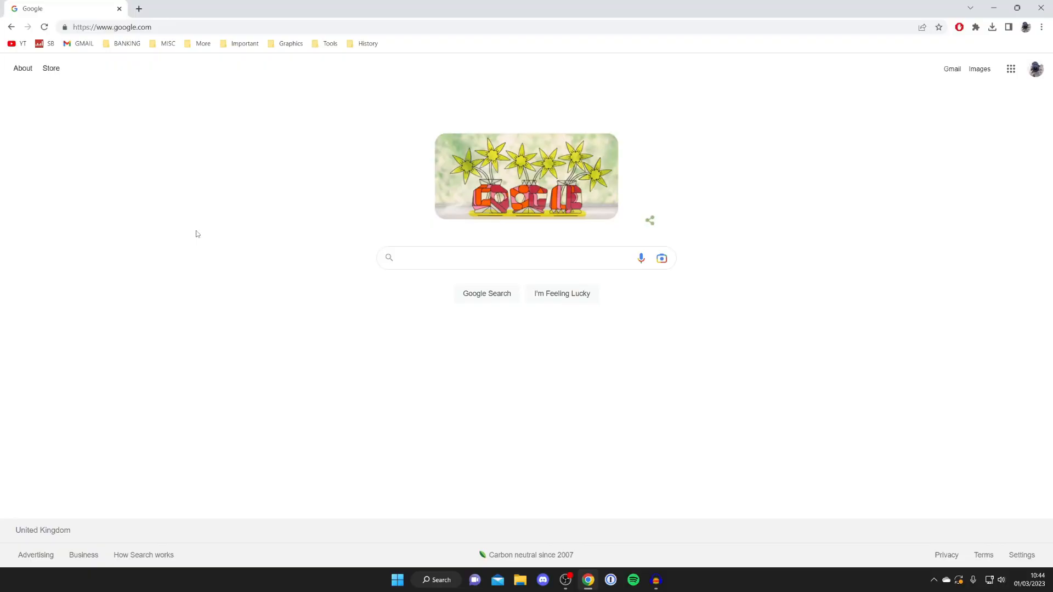
Search Google for 'epic games' from the Chrome search box
{"action": "left_click", "coordinate": [475, 257]}
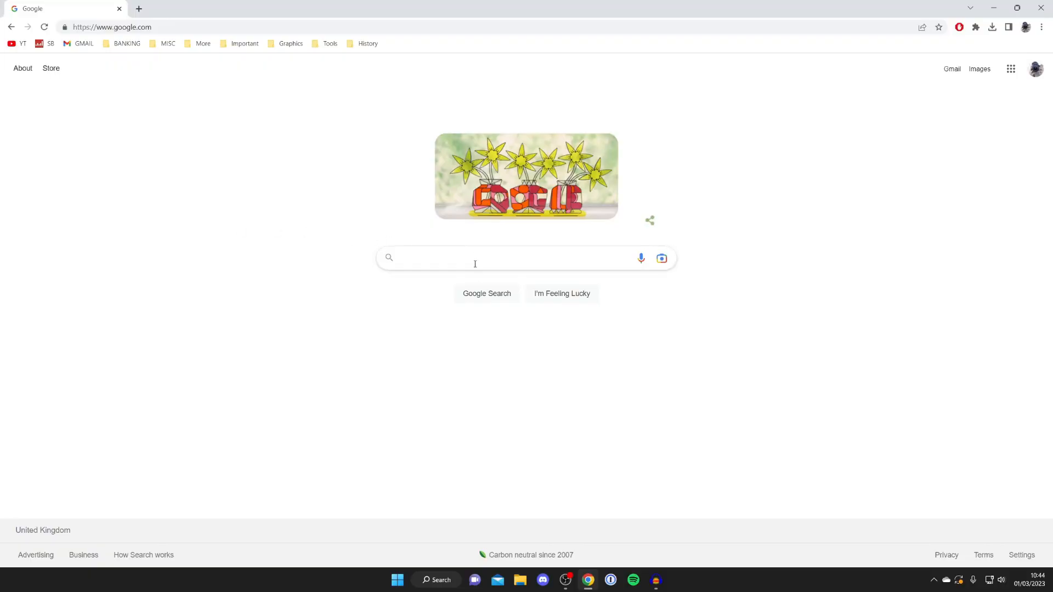
{"action": "type", "text": "epic games"}
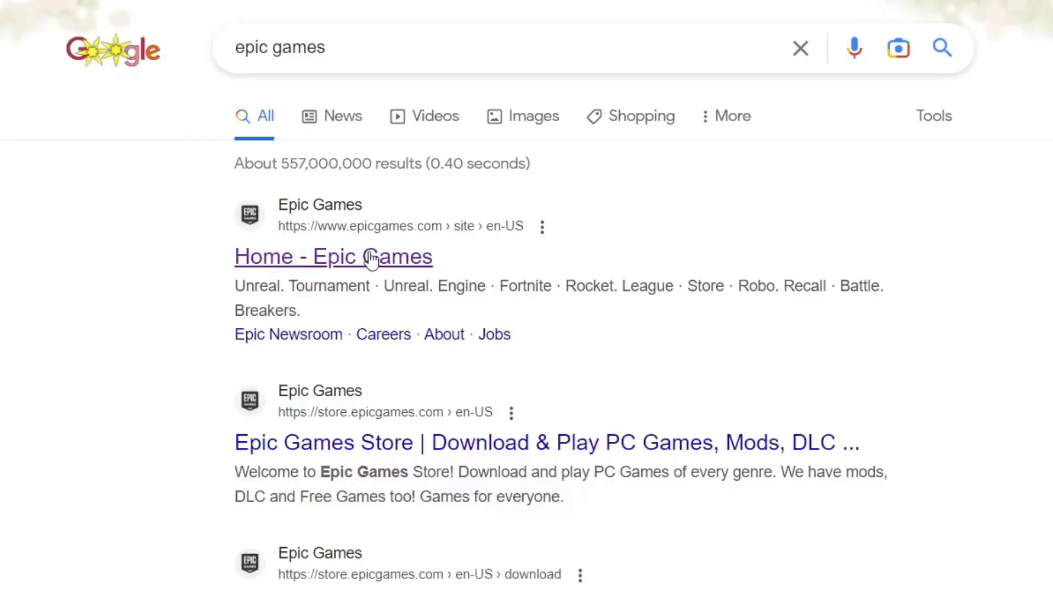
Go to the Epic Games home page, sign in, and reveal the account dropdown
{"action": "left_click", "coordinate": [334, 257]}
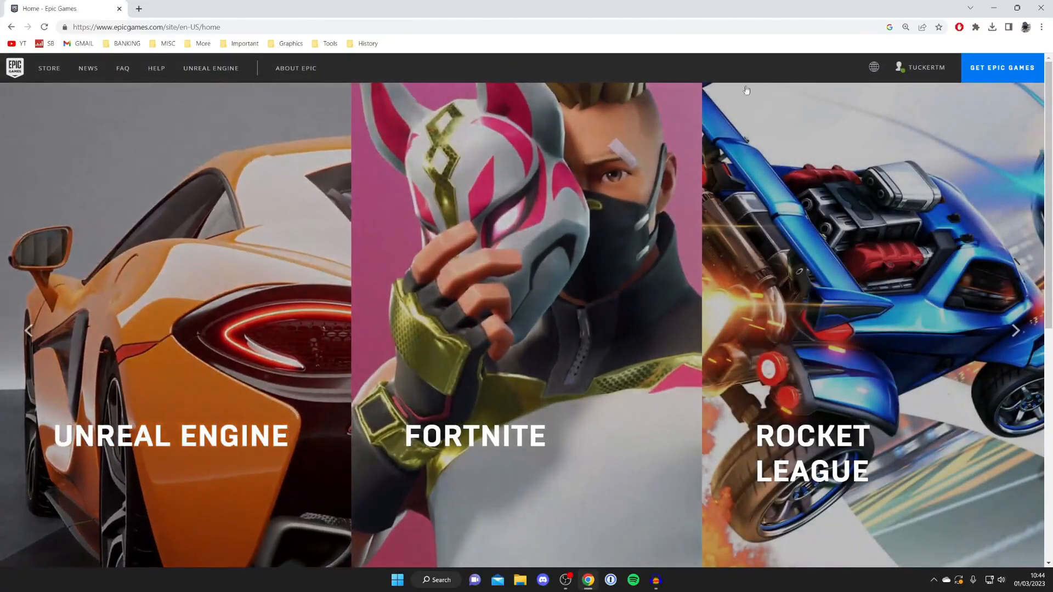
{"action": "left_click", "coordinate": [920, 67]}
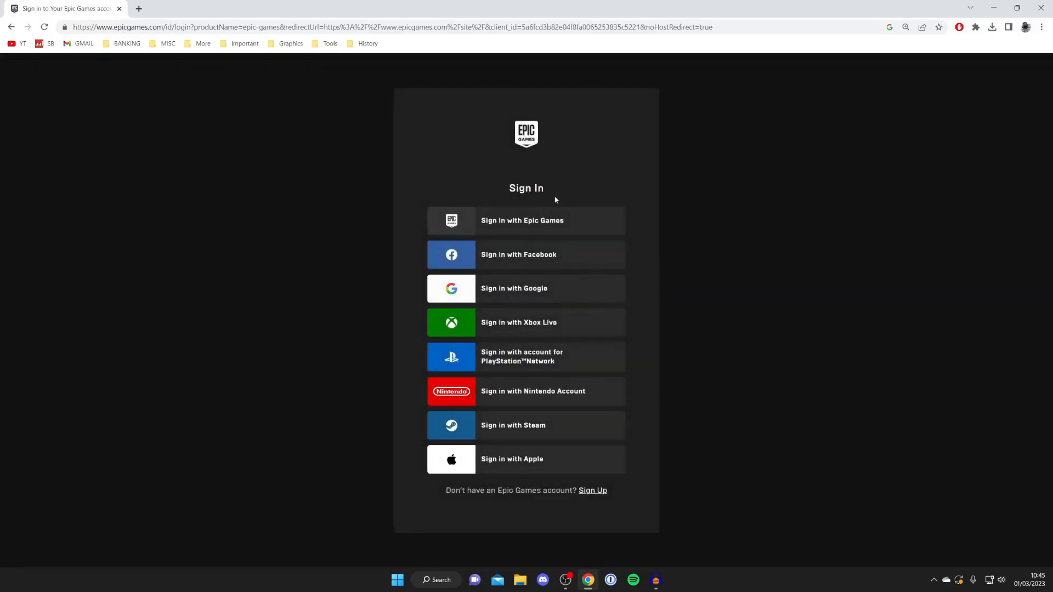
{"action": "mouse_move", "coordinate": [526, 221]}
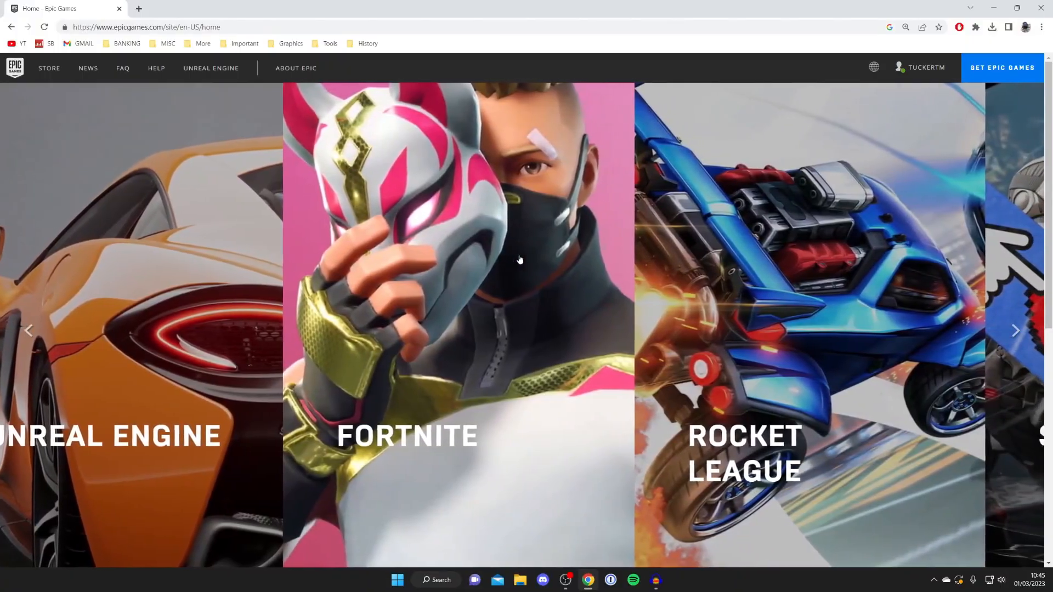
{"action": "left_click", "coordinate": [1016, 330]}
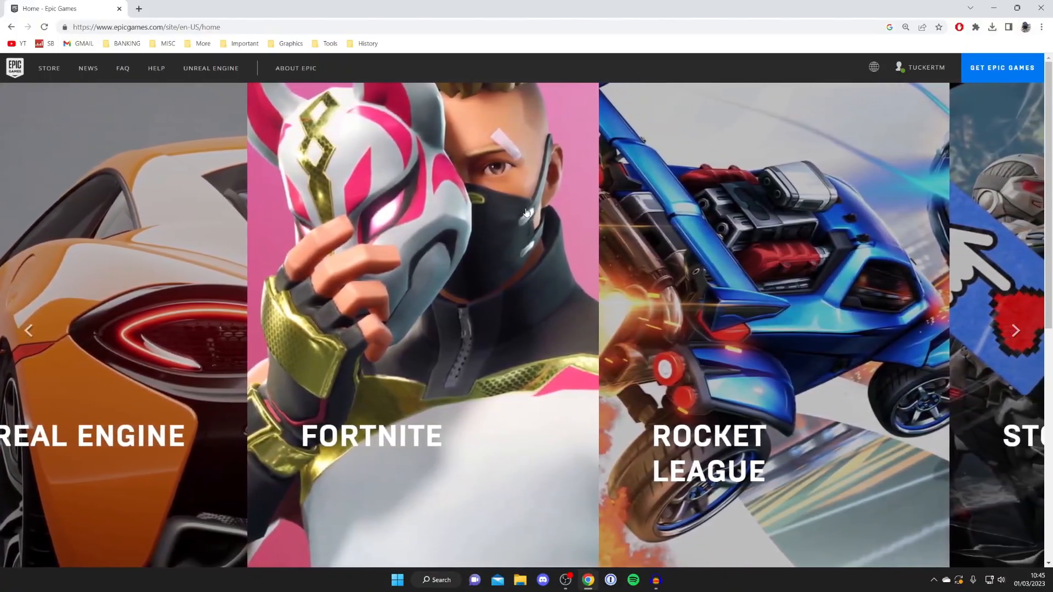
{"action": "left_click", "coordinate": [926, 68]}
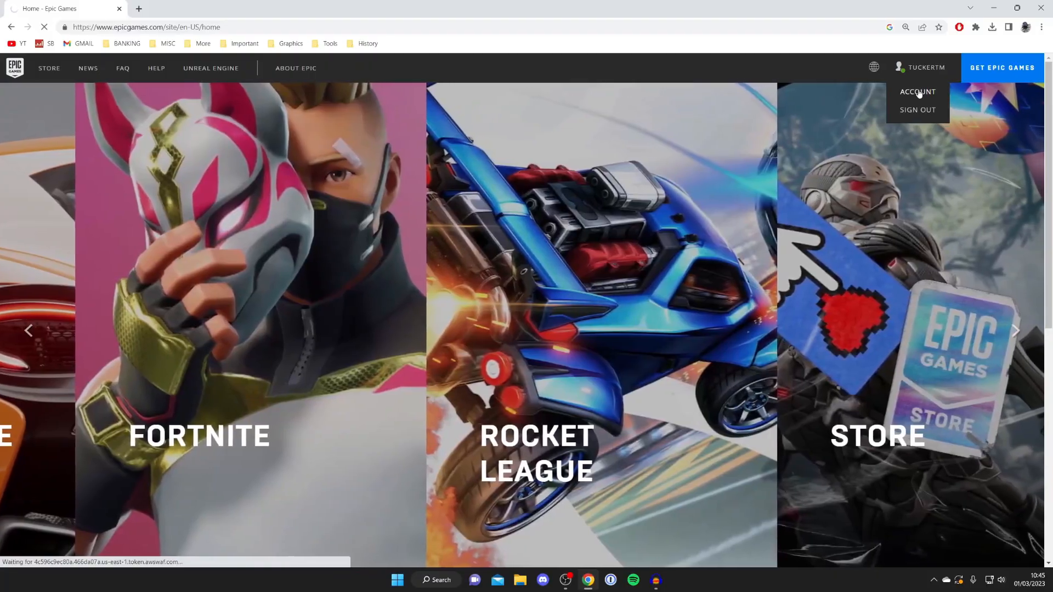
Navigate from Account settings to the Parental Controls section
{"action": "left_click", "coordinate": [918, 92]}
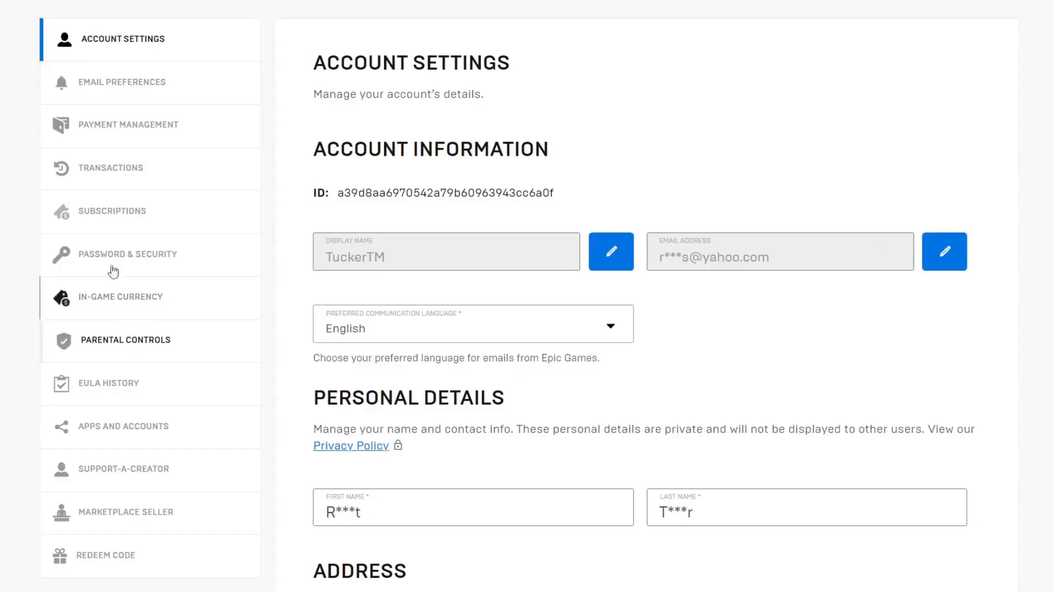
{"action": "left_click", "coordinate": [125, 339]}
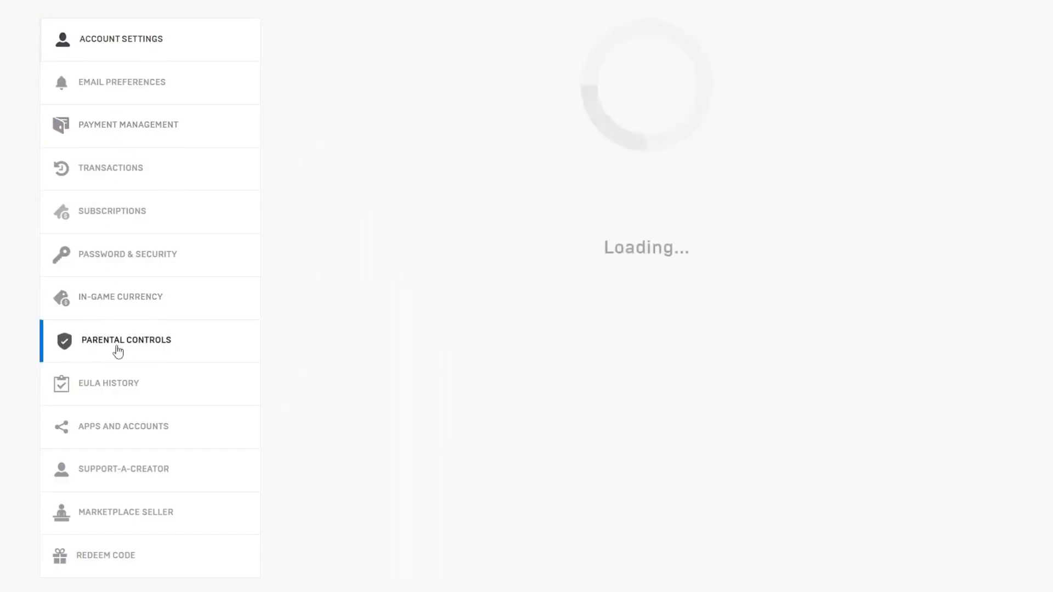
Bring up the PIN Required panel and focus the first PIN digit box
{"action": "left_click", "coordinate": [126, 340]}
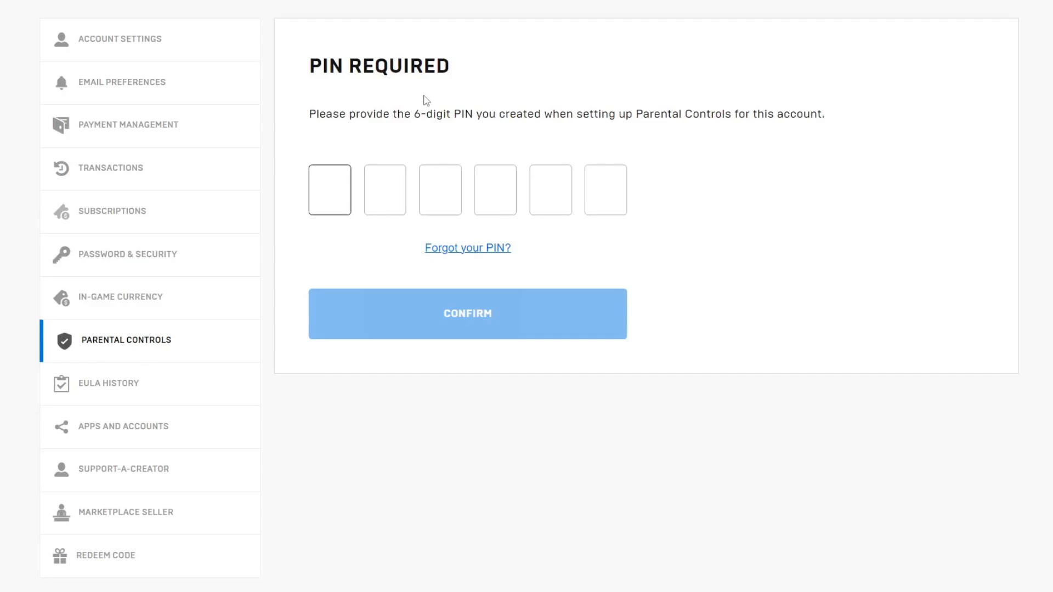
{"action": "left_click", "coordinate": [329, 190]}
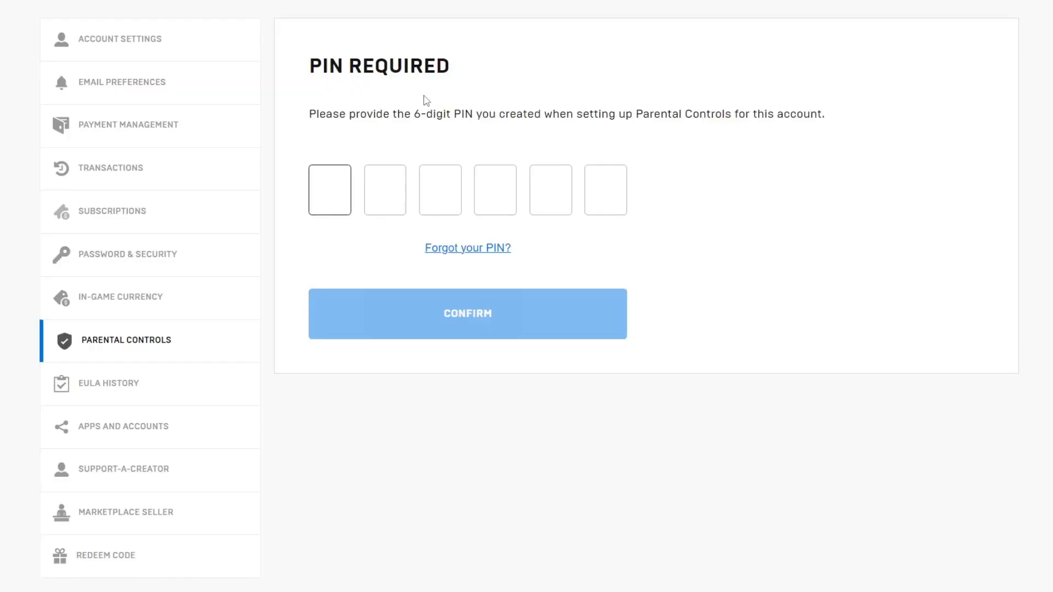
{"action": "left_click", "coordinate": [329, 190]}
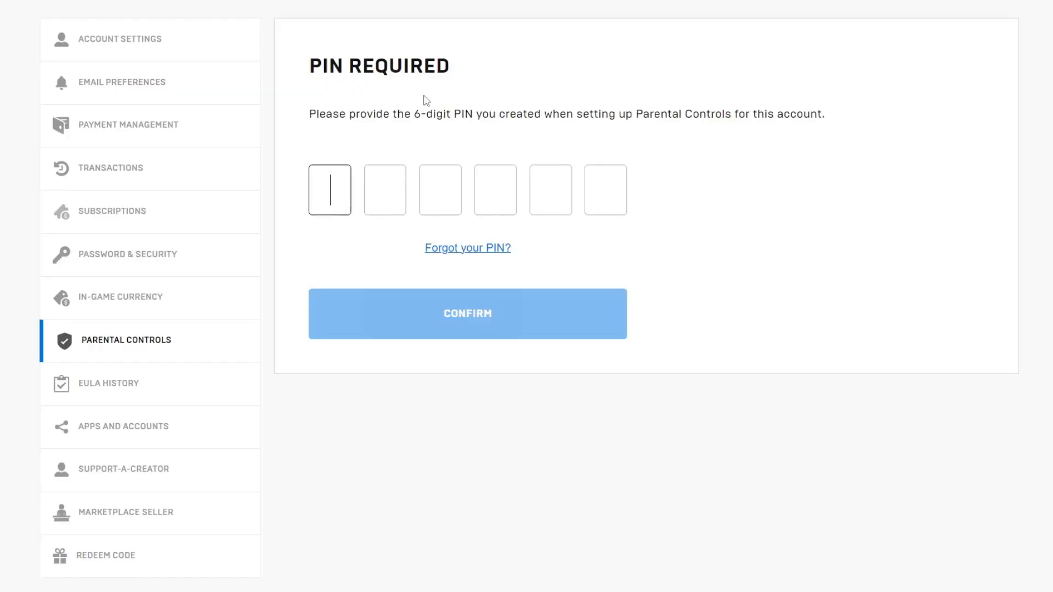
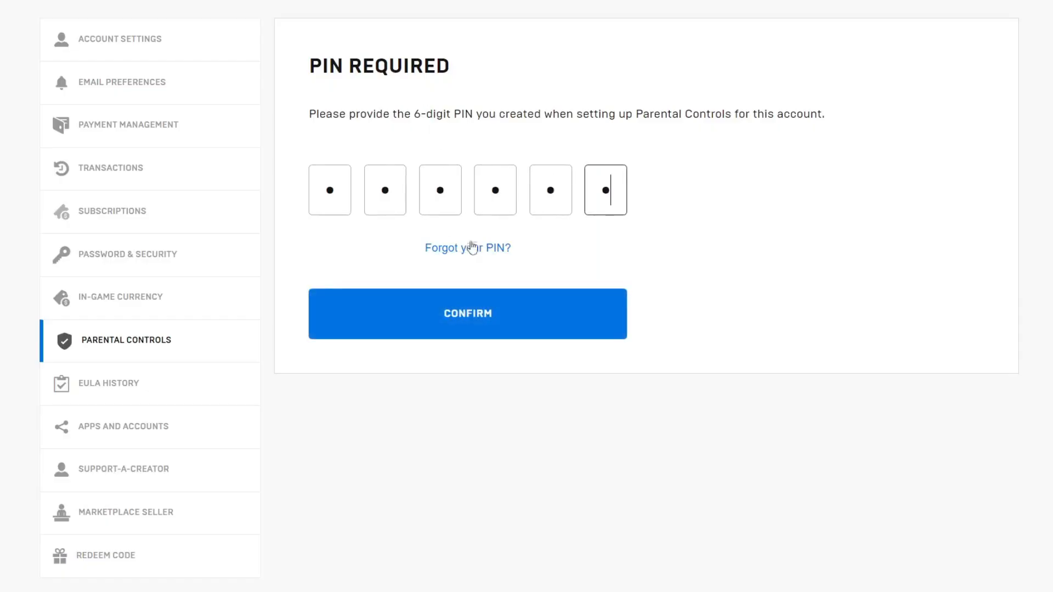
{"action": "mouse_move", "coordinate": [472, 258]}
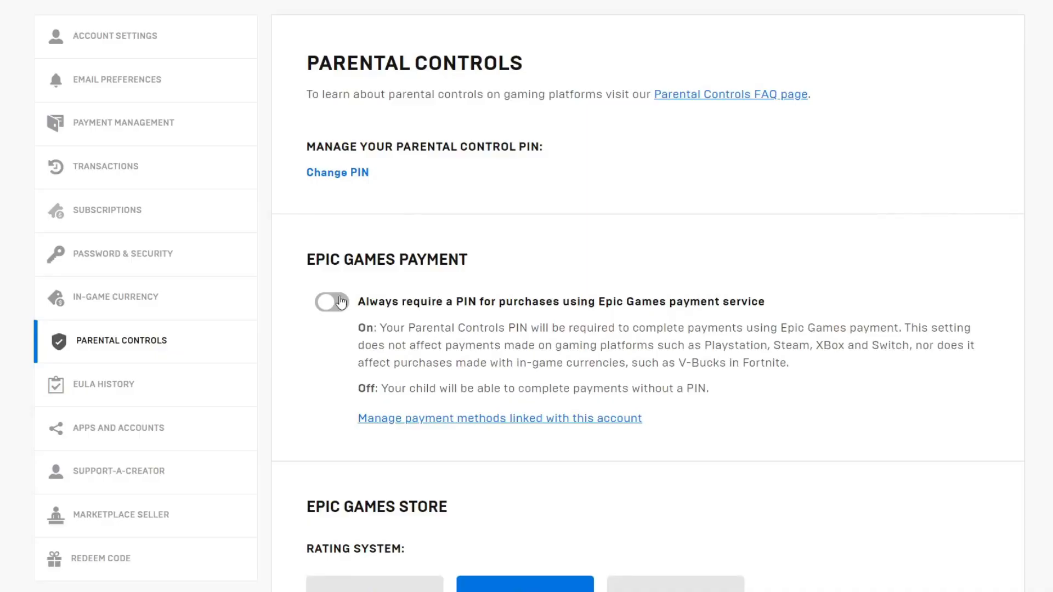
Under General Social Permissions, switch on 'Require PIN to add Epic friends', leaving voice chat at Everybody
{"action": "scroll", "scroll_direction": "down", "scroll_amount": 3}
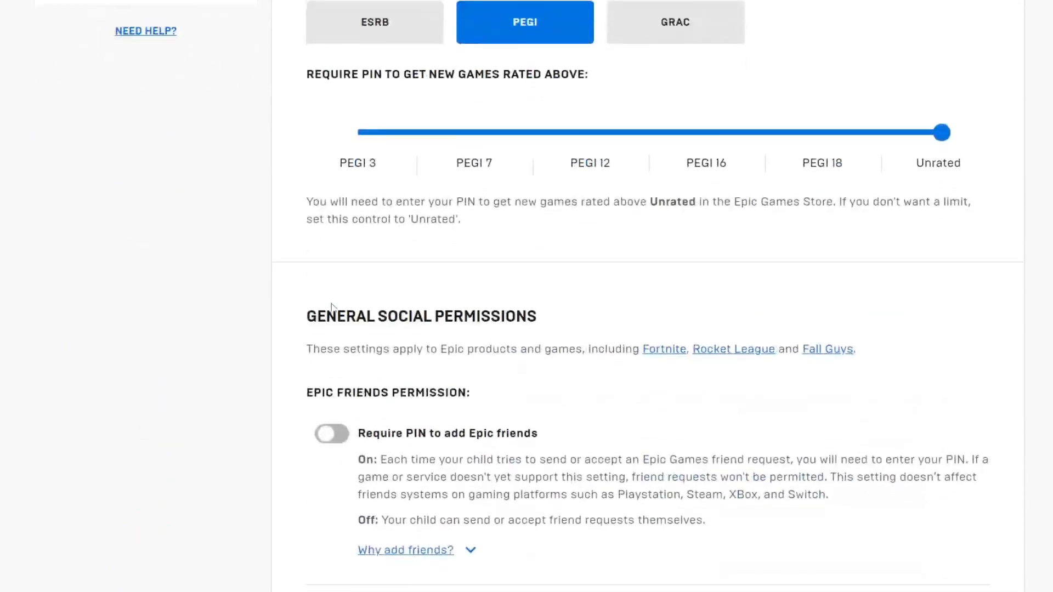
{"action": "scroll", "scroll_direction": "down", "scroll_amount": 3}
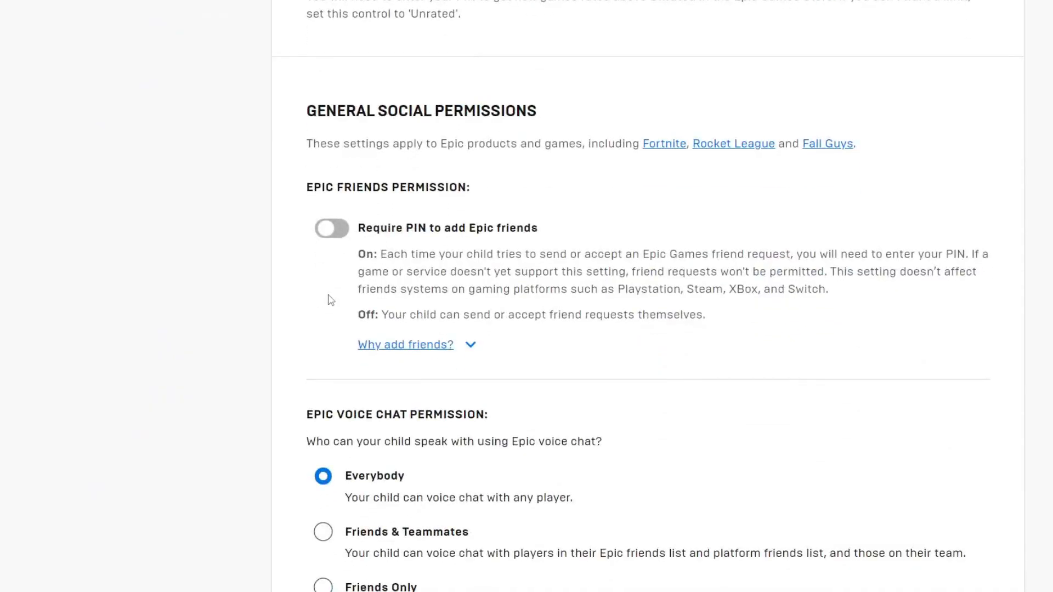
{"action": "scroll", "scroll_direction": "down", "scroll_amount": 3}
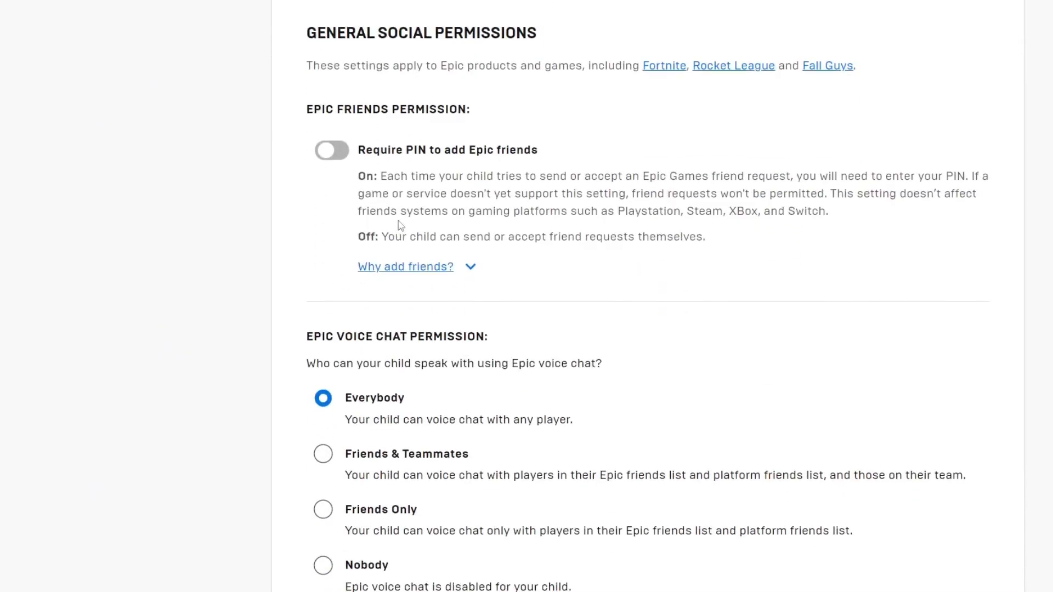
{"action": "left_click", "coordinate": [331, 150]}
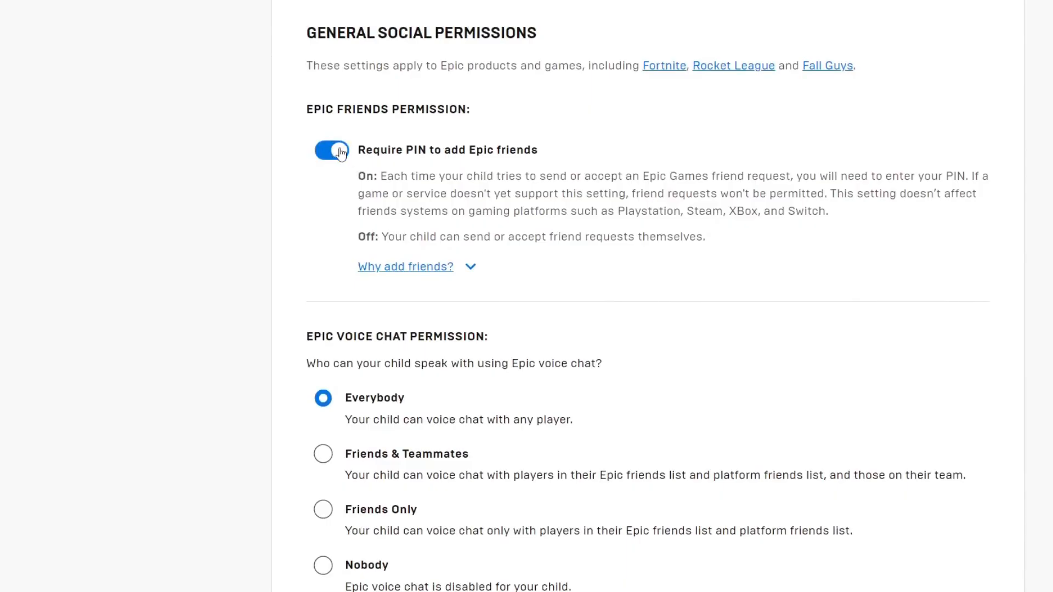
{"action": "scroll", "scroll_direction": "down", "scroll_amount": 3}
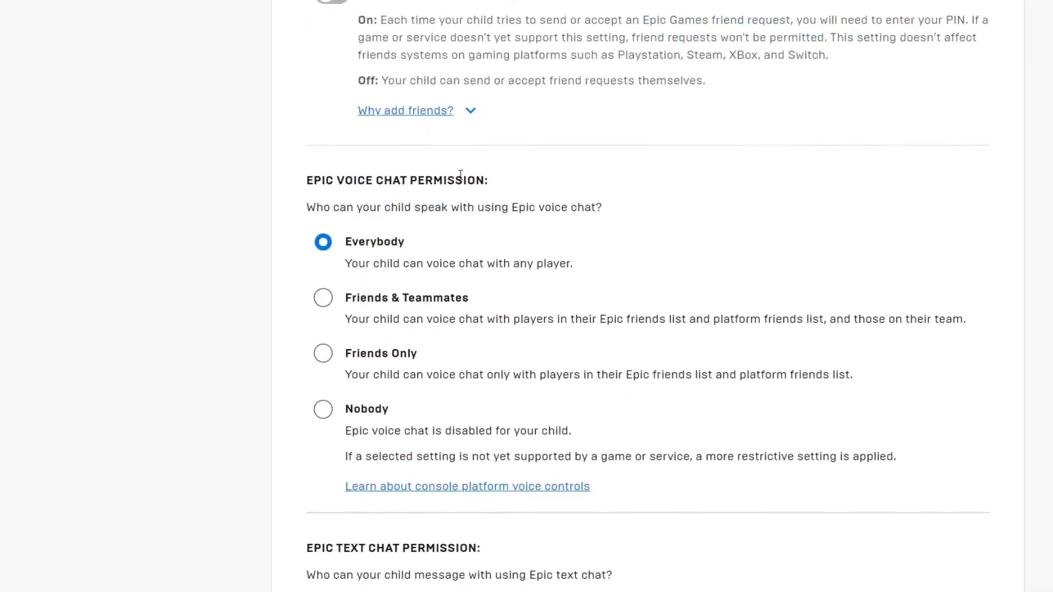
{"action": "scroll", "scroll_direction": "down", "scroll_amount": 3}
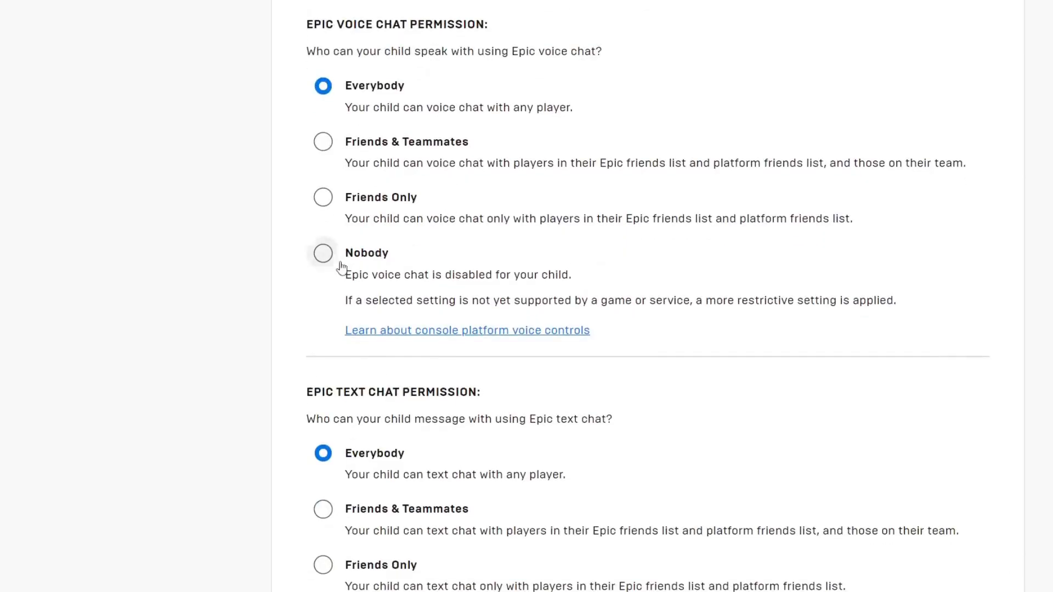